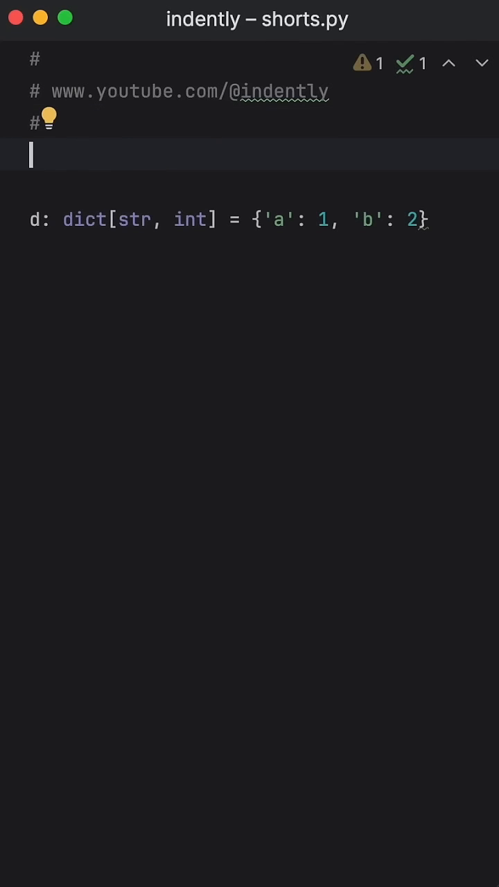
- Import OrderedDict, print d.popitem() and run the script to see ('b', 2) returned
{"action": "type", "text": "from collections import OrderedDict"}
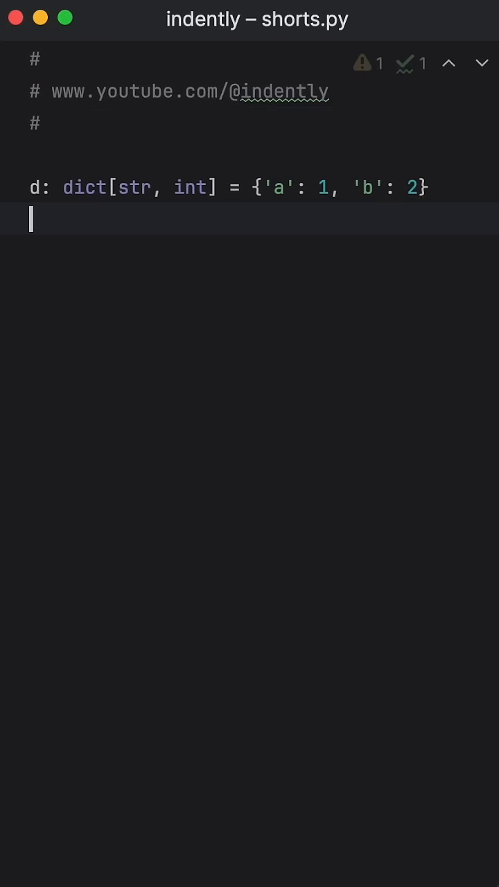
{"action": "type", "text": "print(d.popitem("}
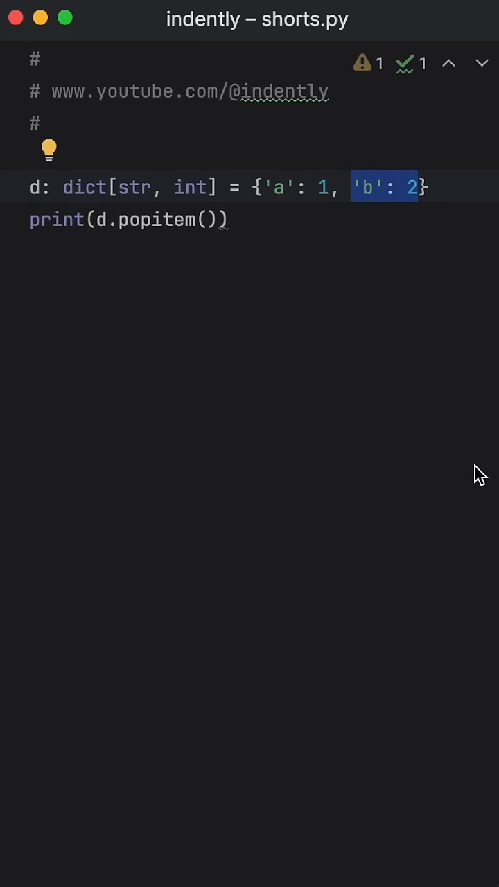
{"action": "key", "text": "cmd+r"}
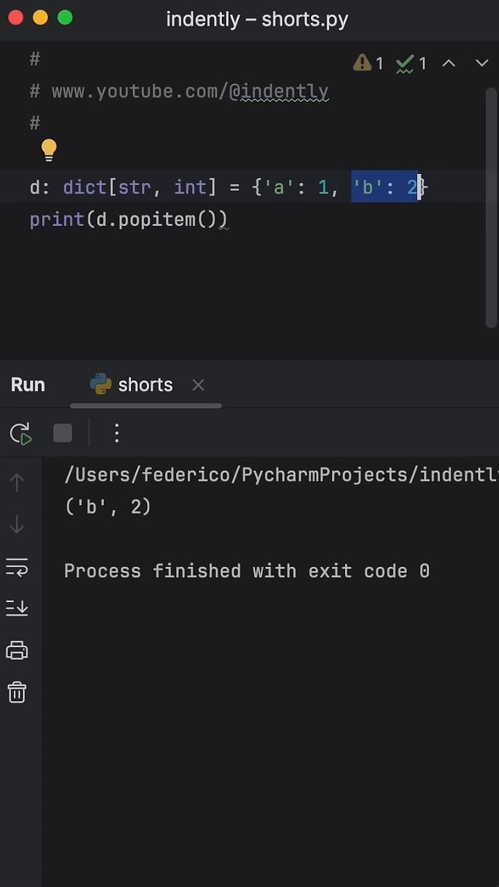
{"action": "left_click", "coordinate": [25, 433]}
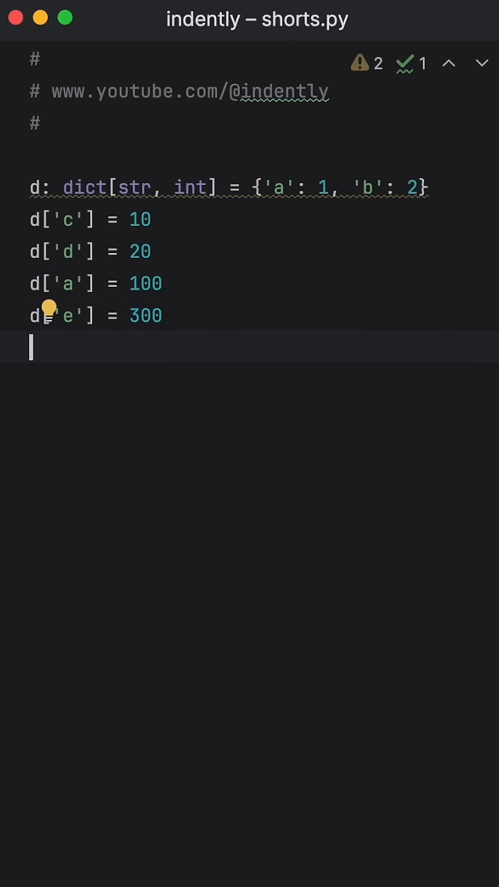
- Print d after the new assignments and check the output lists a, b, c, d, e in insertion order
{"action": "type", "text": "print(d)"}
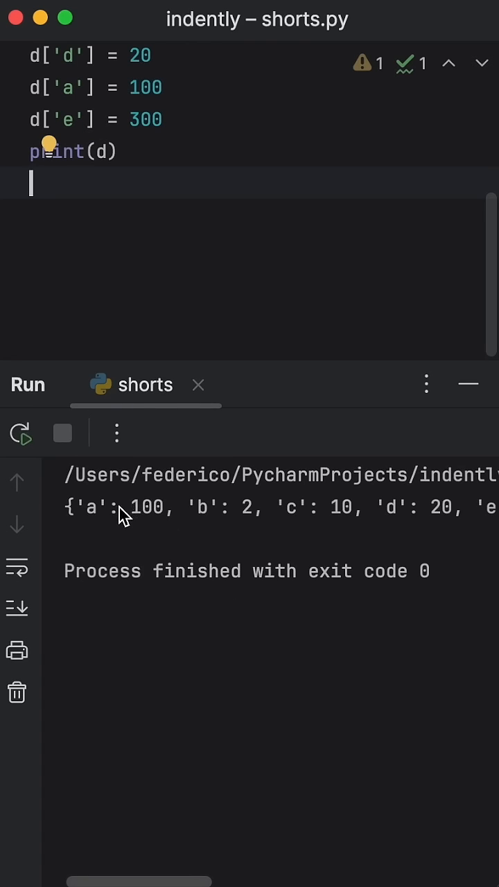
{"action": "double_click", "coordinate": [122, 508]}
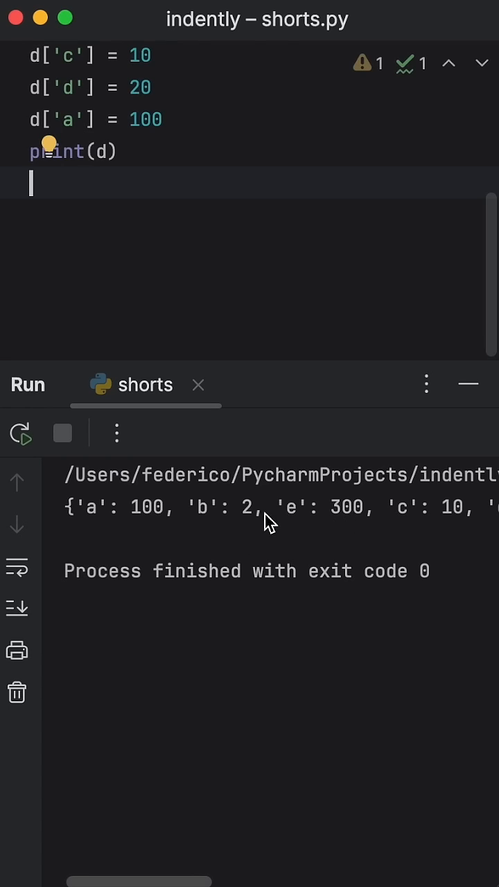
- Select the 'e': 300 pair in the Run output, now placed right after 'b': 2
{"action": "double_click", "coordinate": [312, 508]}
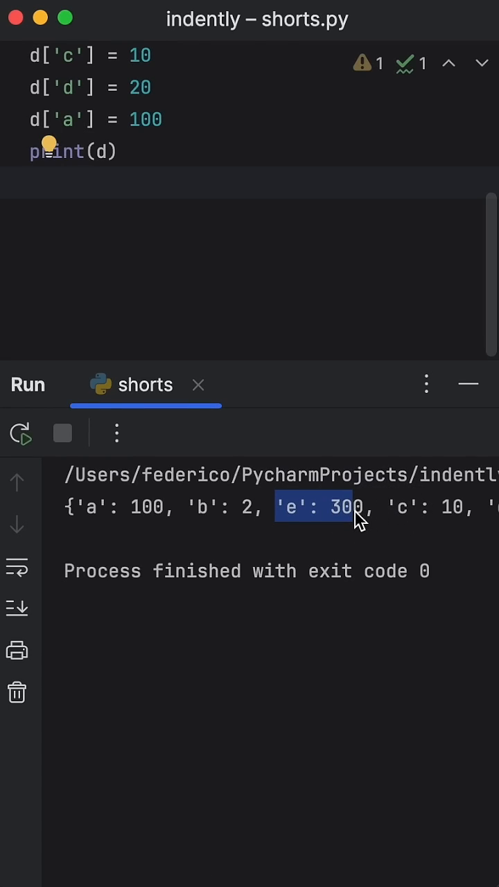